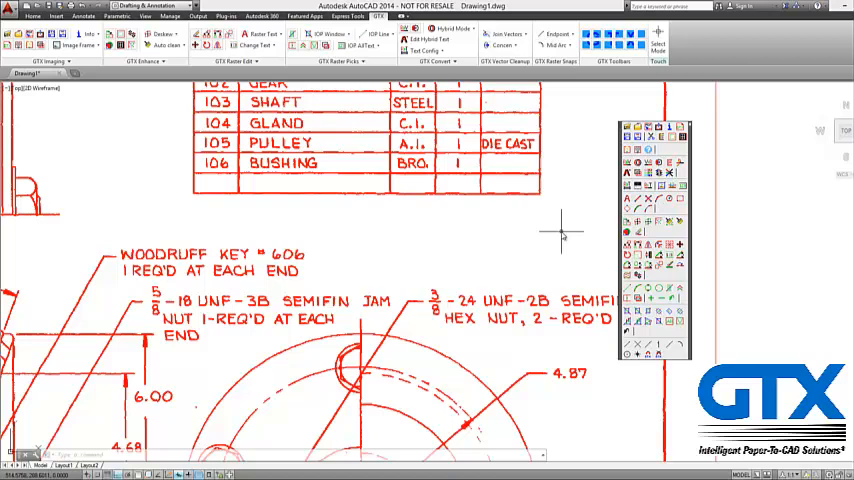
{"action": "mouse_move", "coordinate": [560, 232]}
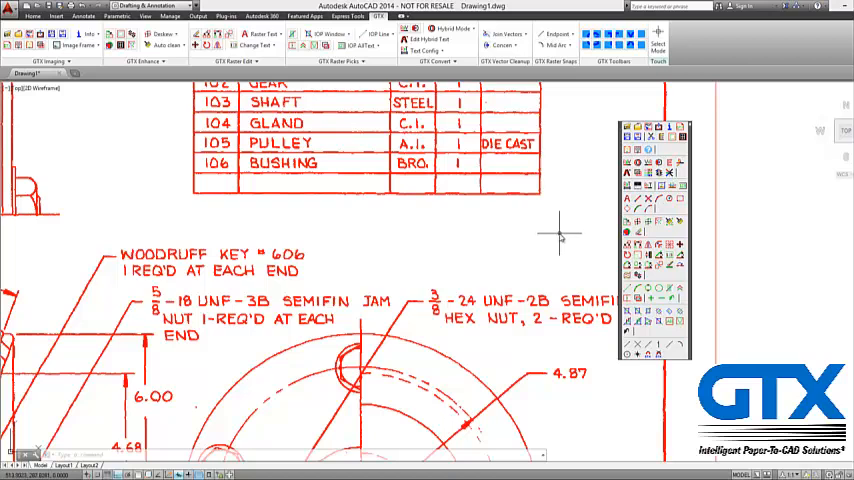
{"action": "mouse_move", "coordinate": [278, 226]}
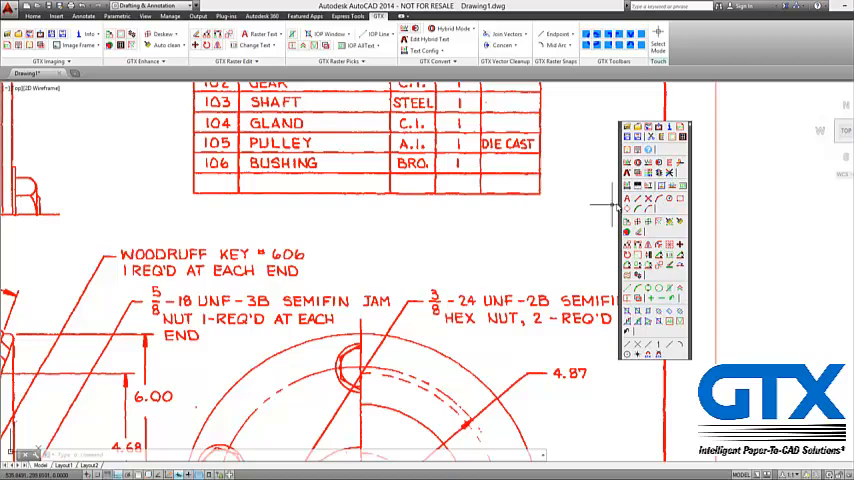
{"action": "mouse_move", "coordinate": [624, 200]}
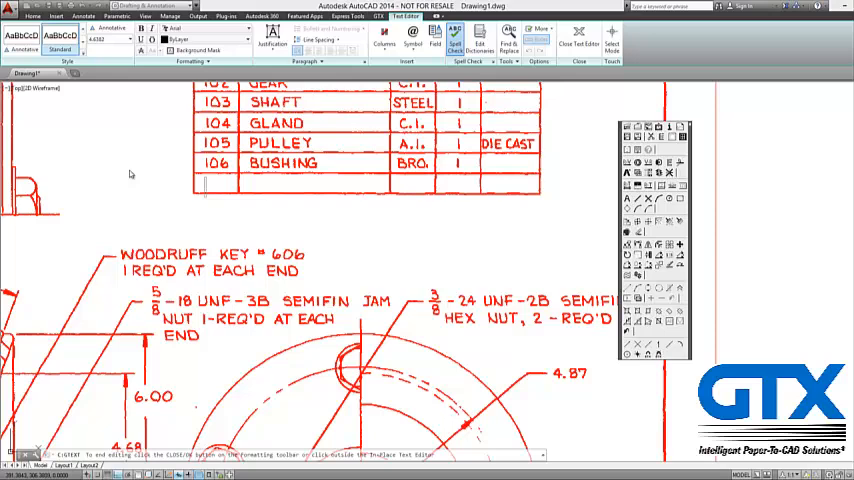
{"action": "type", "text": "107"}
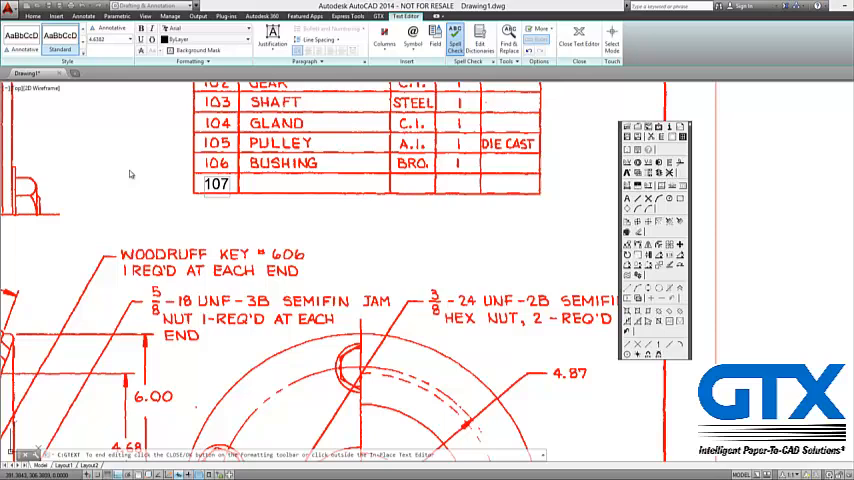
{"action": "type", "text": "G"}
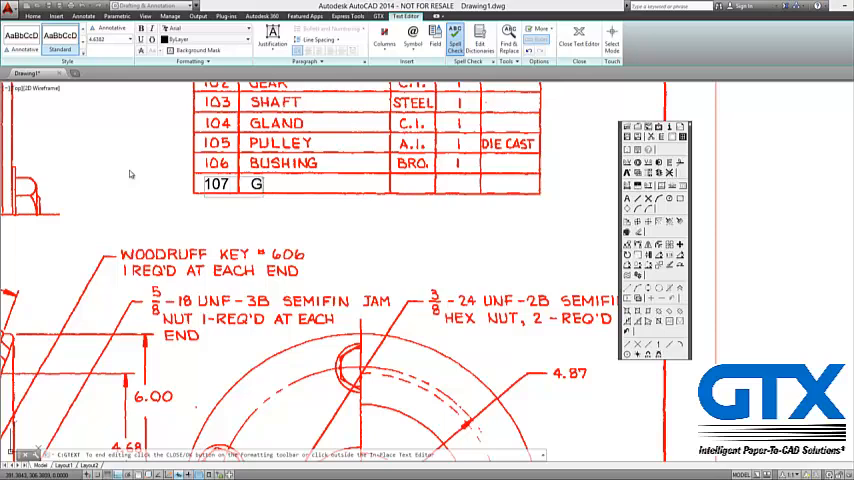
{"action": "type", "text": "EAR"}
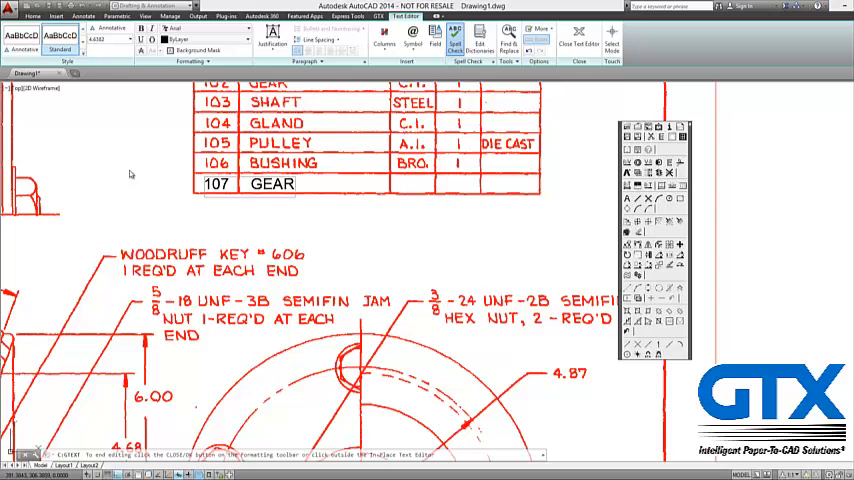
{"action": "type", "text": "C."}
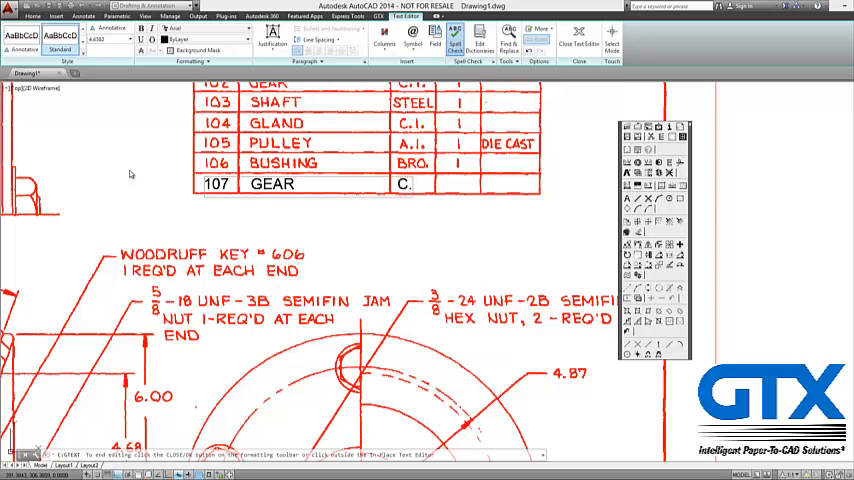
{"action": "type", "text": "I."}
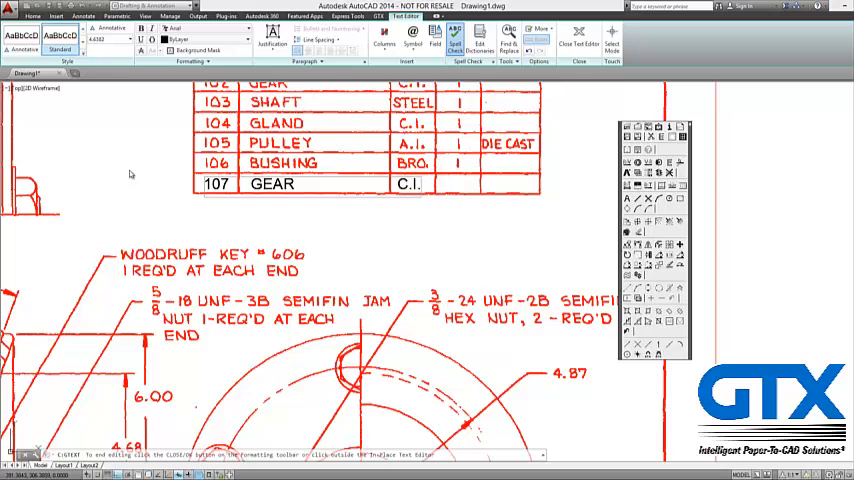
{"action": "type", "text": "2"}
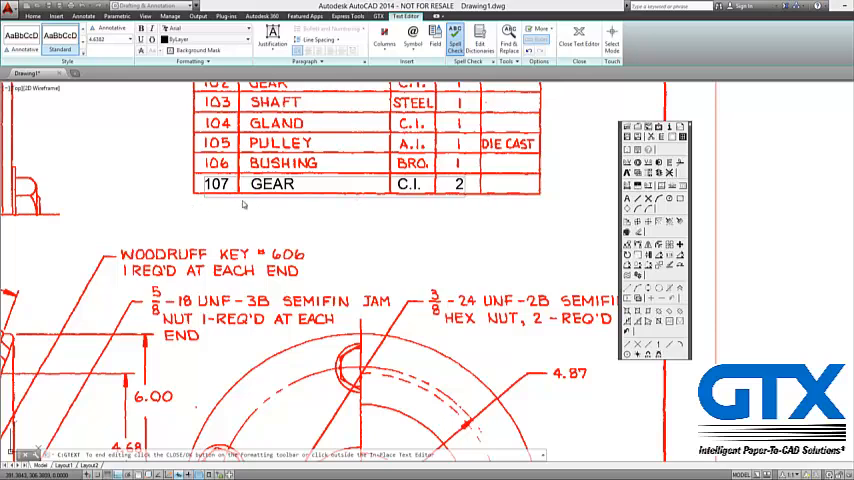
{"action": "mouse_move", "coordinate": [474, 222]}
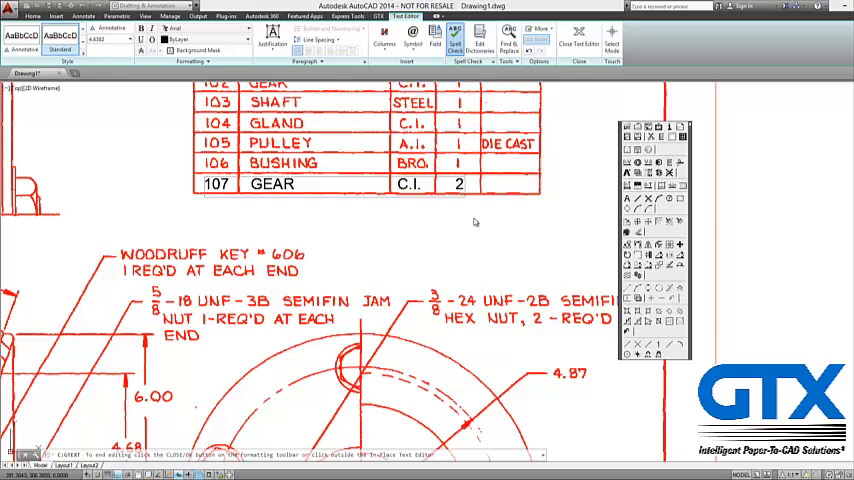
{"action": "mouse_move", "coordinate": [464, 236]}
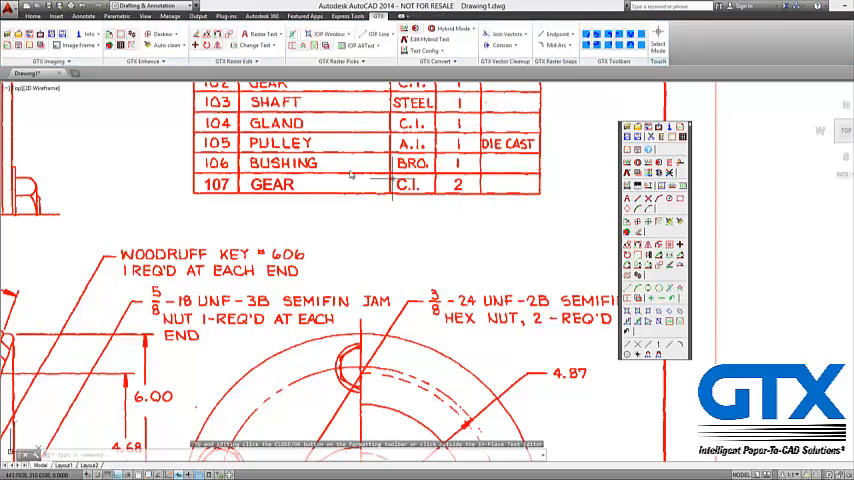
{"action": "mouse_move", "coordinate": [482, 198]}
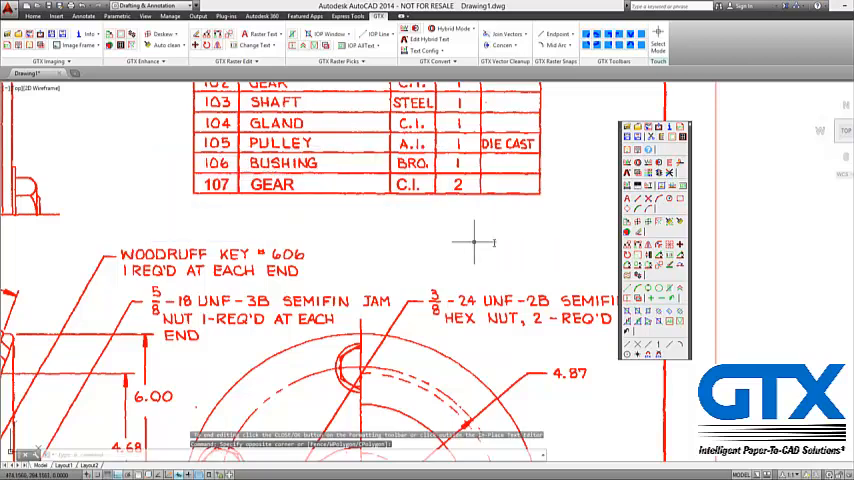
{"action": "mouse_move", "coordinate": [272, 210]}
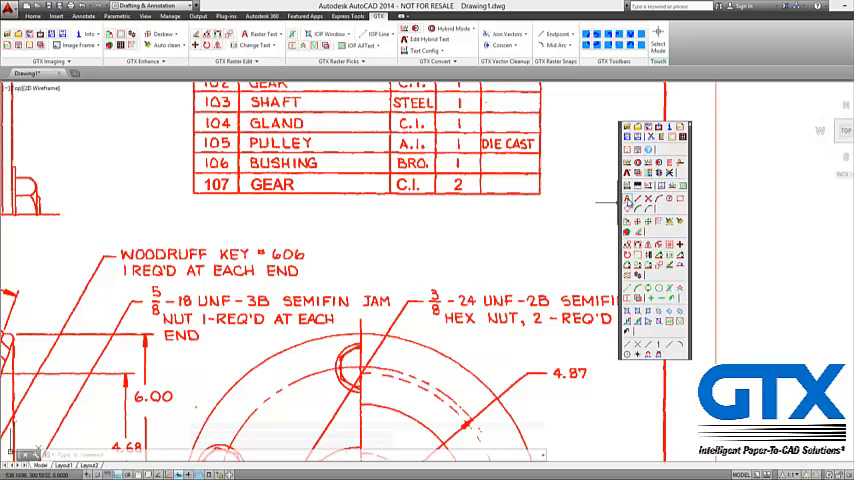
{"action": "mouse_move", "coordinate": [628, 204]}
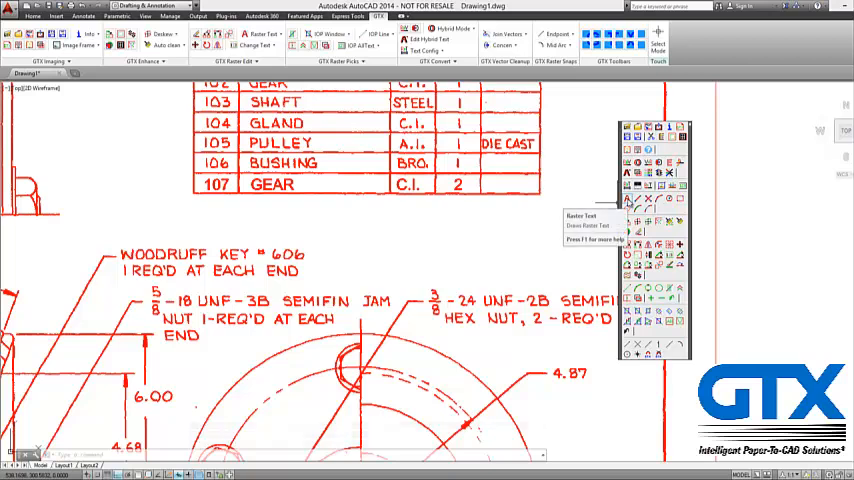